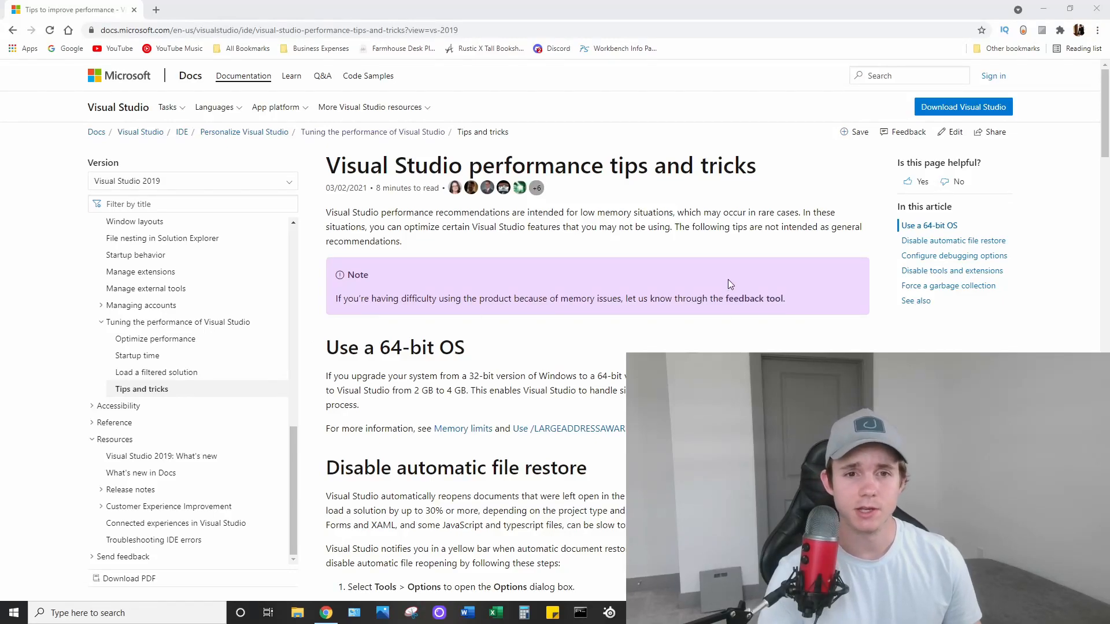
mouse_move(440, 192)
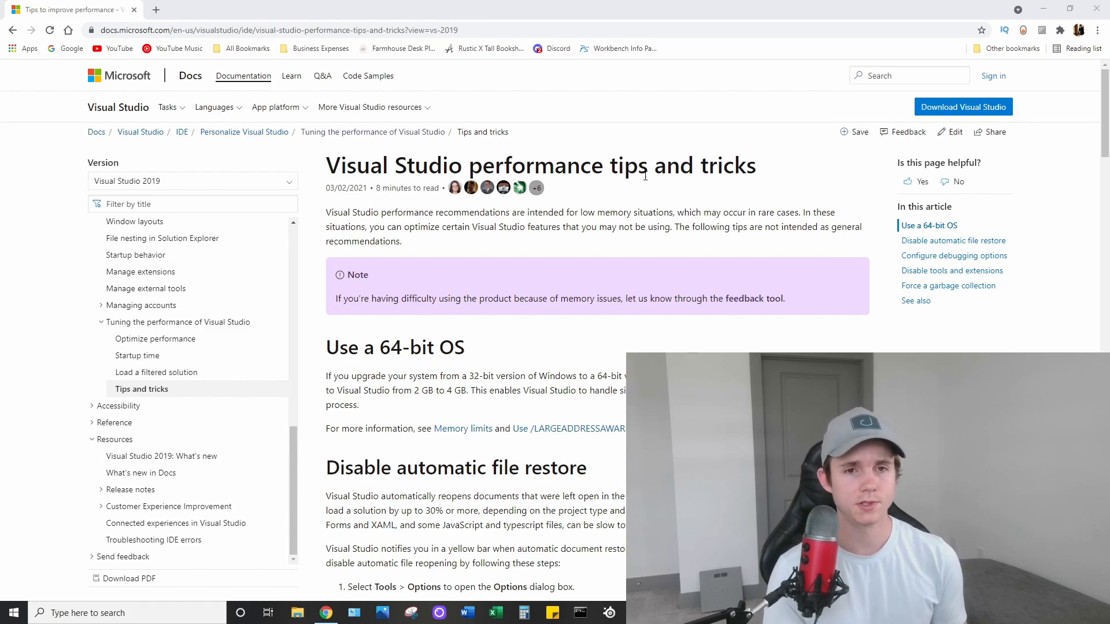
mouse_move(543, 202)
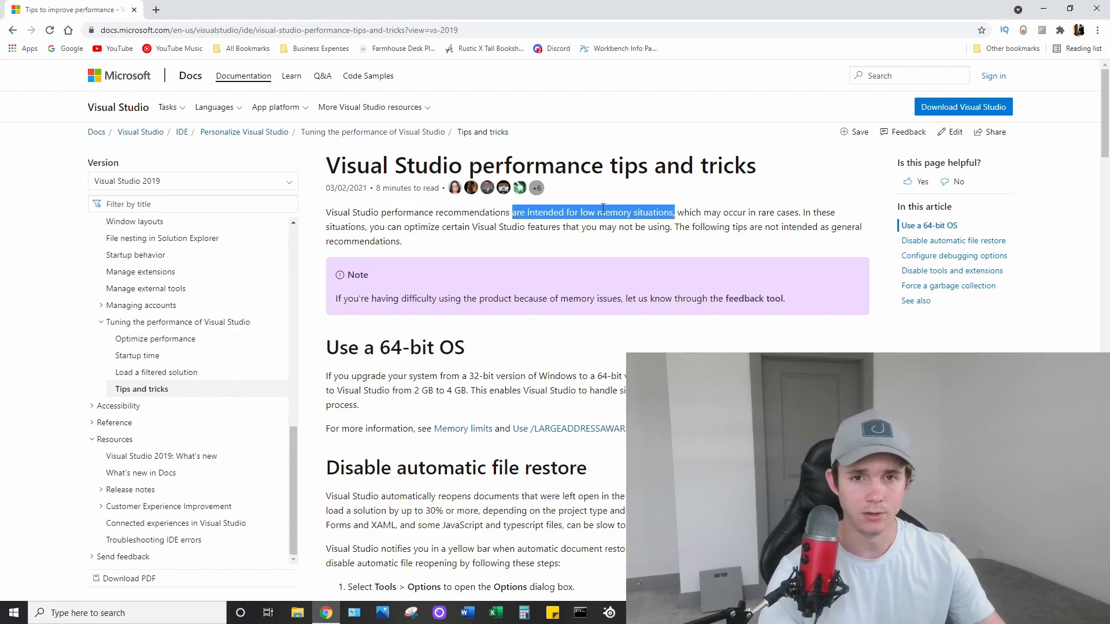
mouse_move(776, 138)
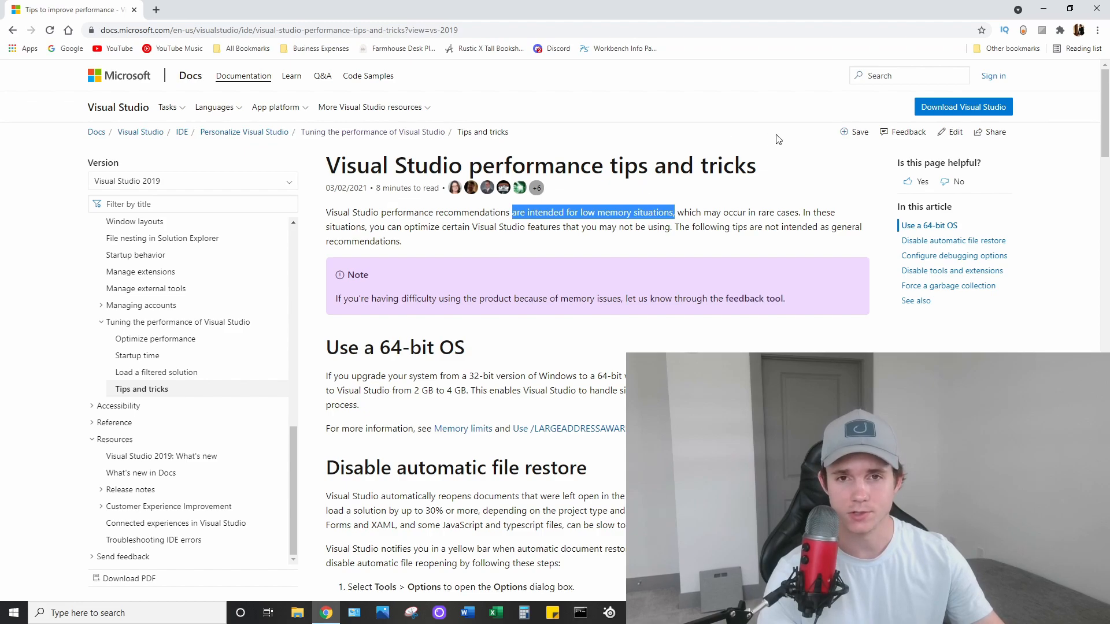
Step: Deselect the article text and scroll down to the 'Disable automatic file restore' section
click(778, 139)
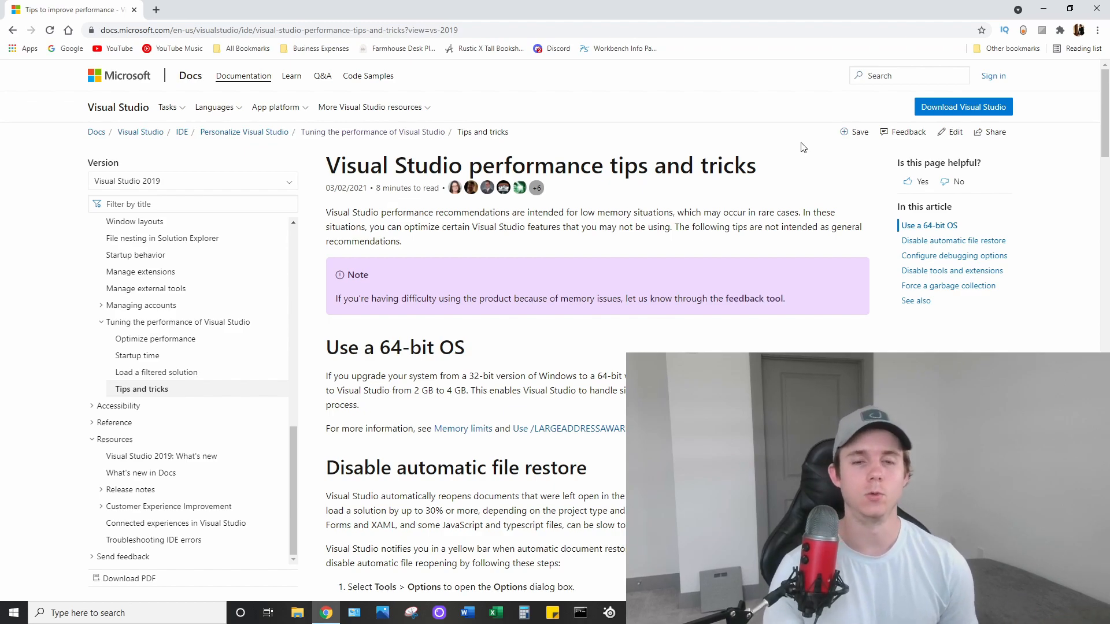
scroll(down, 3)
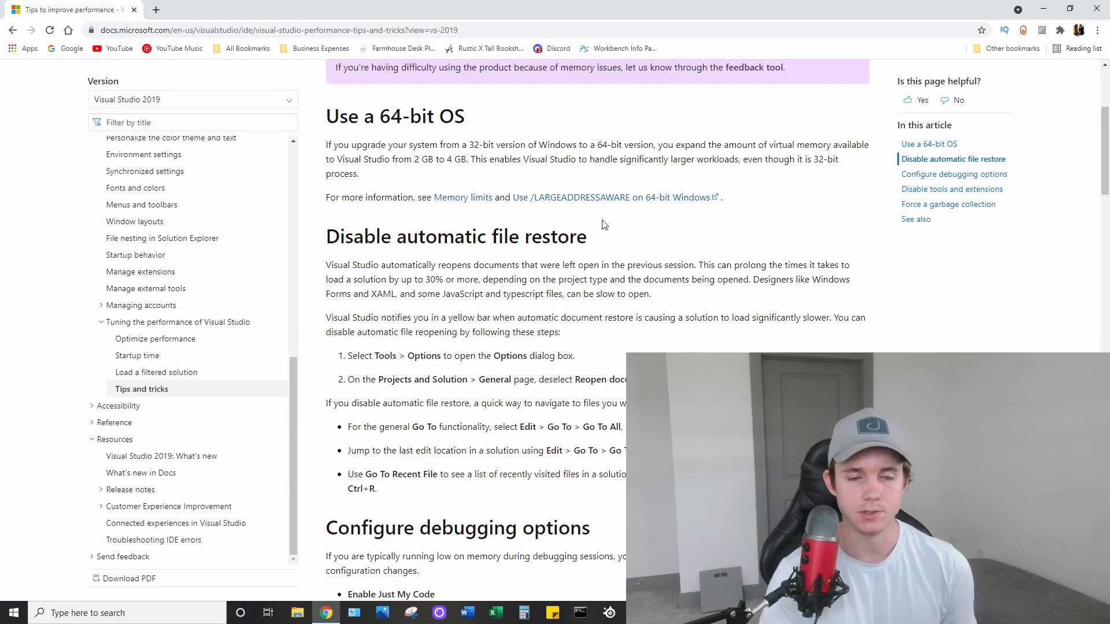
mouse_move(590, 246)
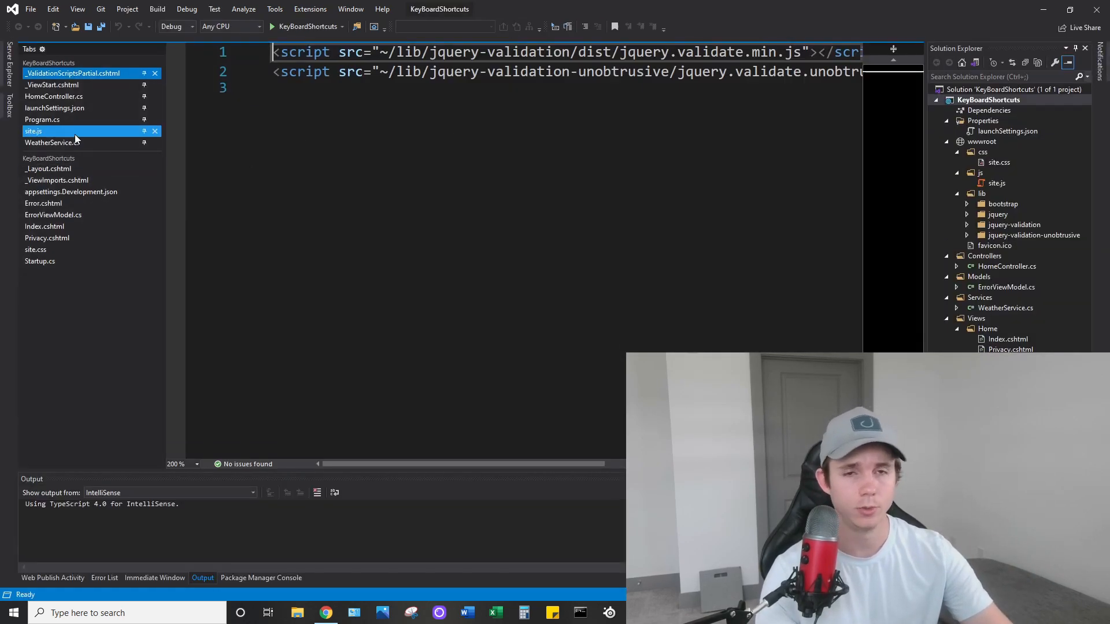
Step: Load the KeyBoardShortcuts solution with its tabs restored, then return to the Chrome article
click(47, 238)
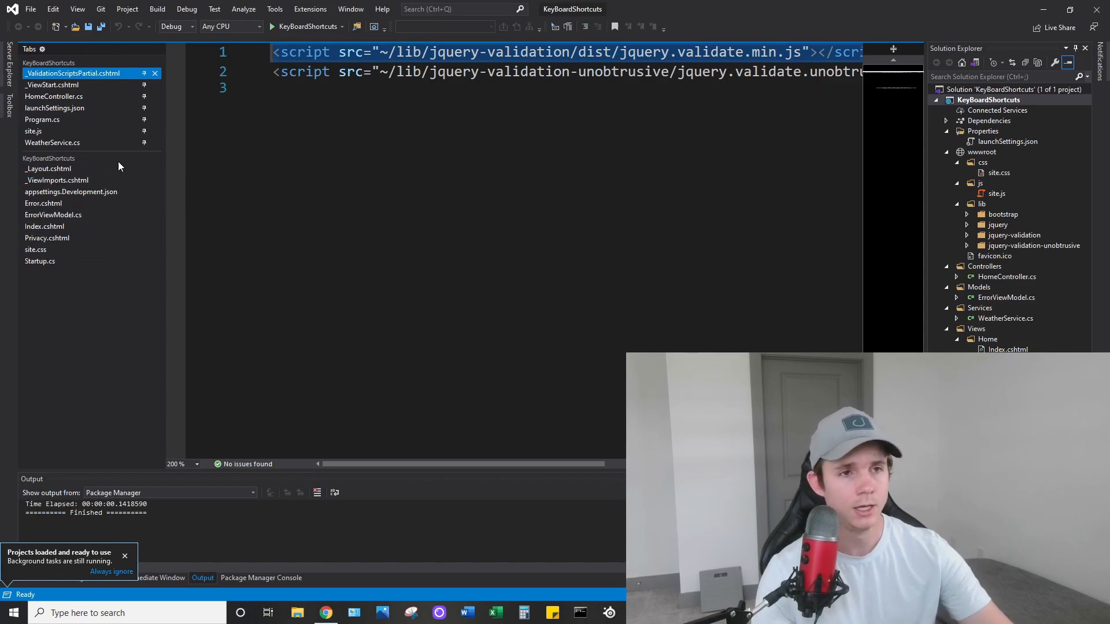
mouse_move(99, 108)
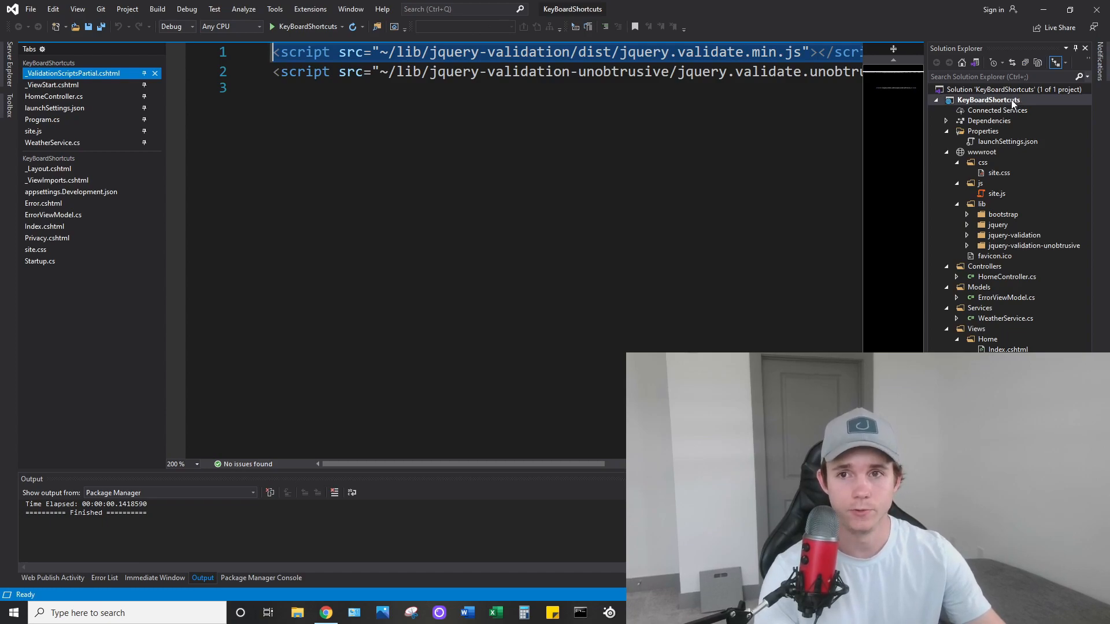
mouse_move(757, 14)
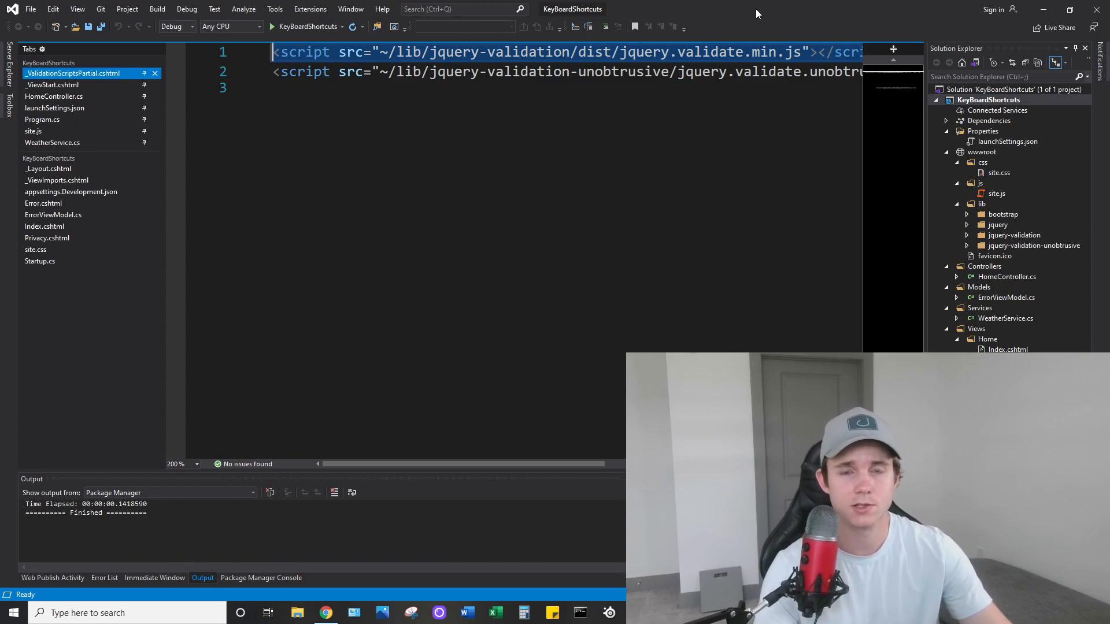
mouse_move(831, 30)
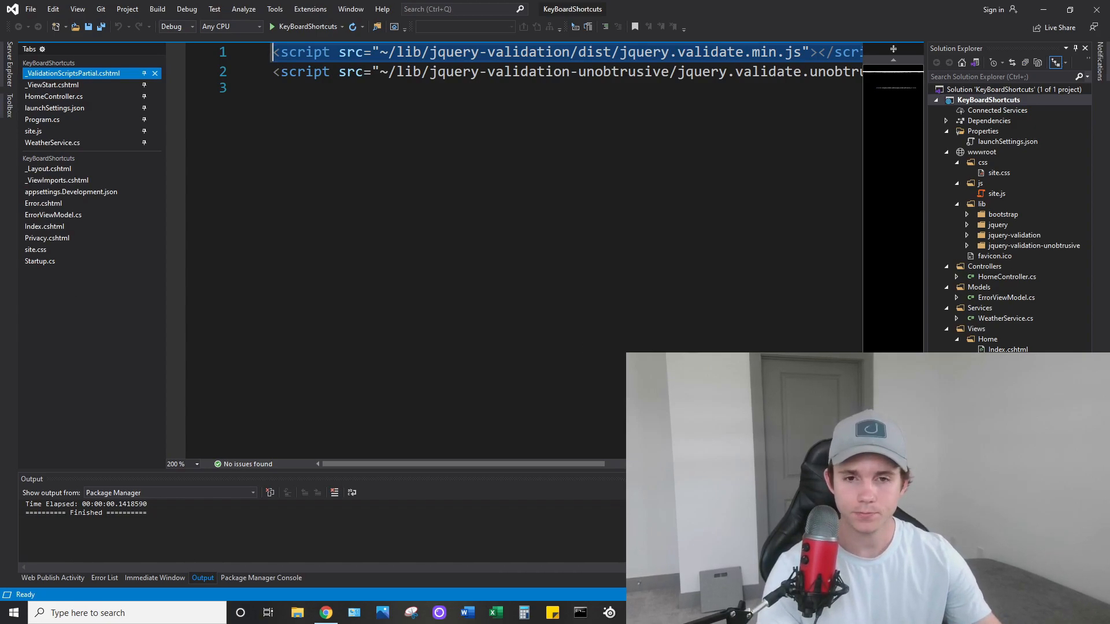
mouse_move(607, 236)
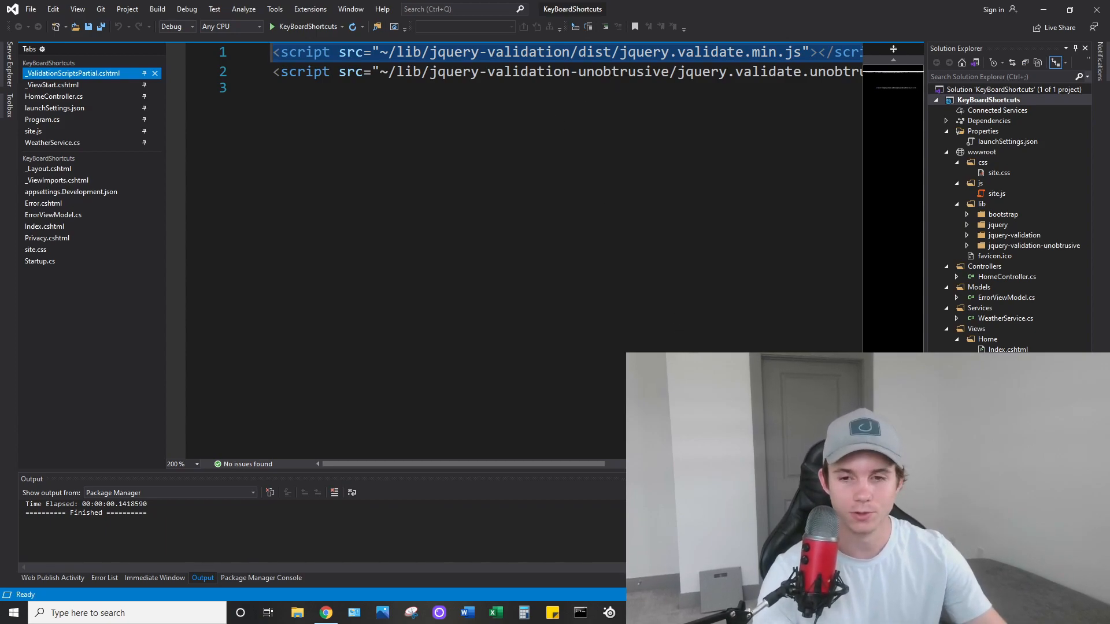
click(53, 95)
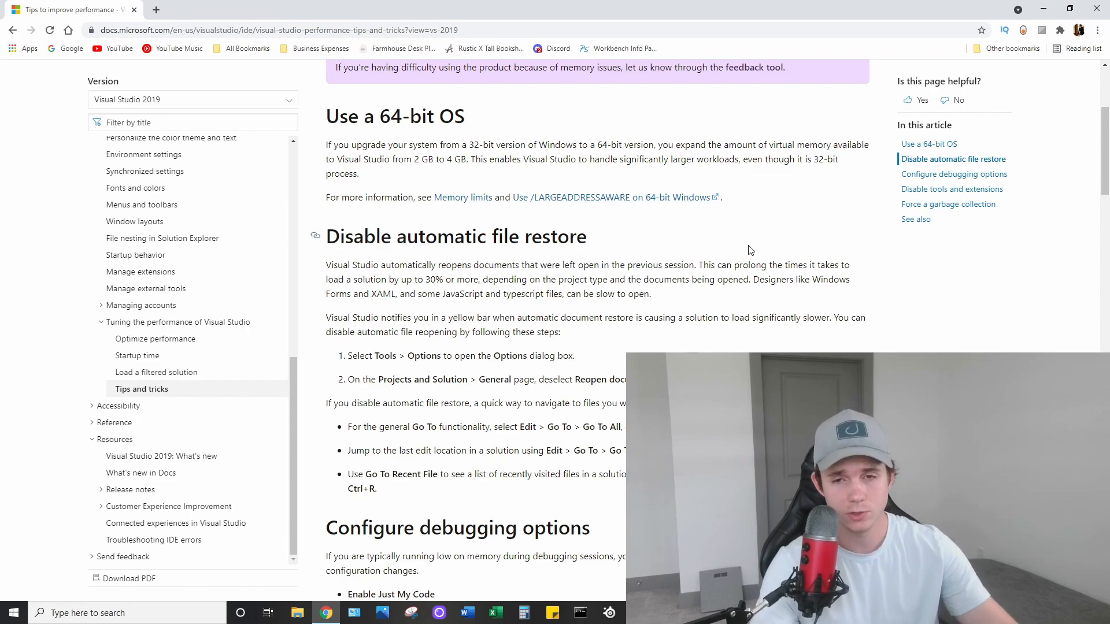
mouse_move(601, 319)
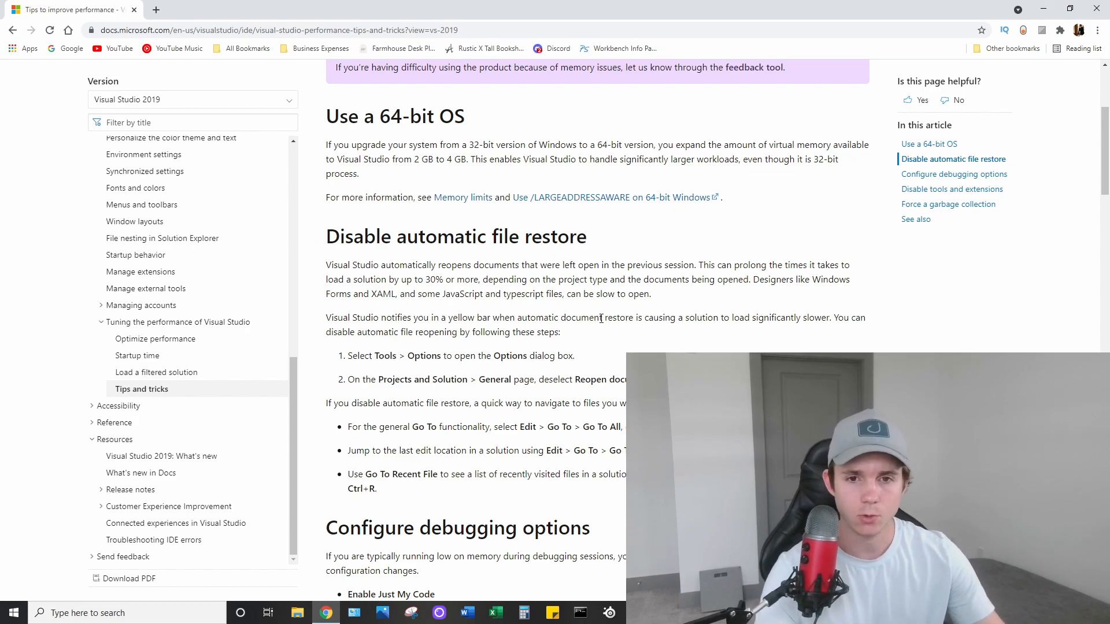
mouse_move(596, 246)
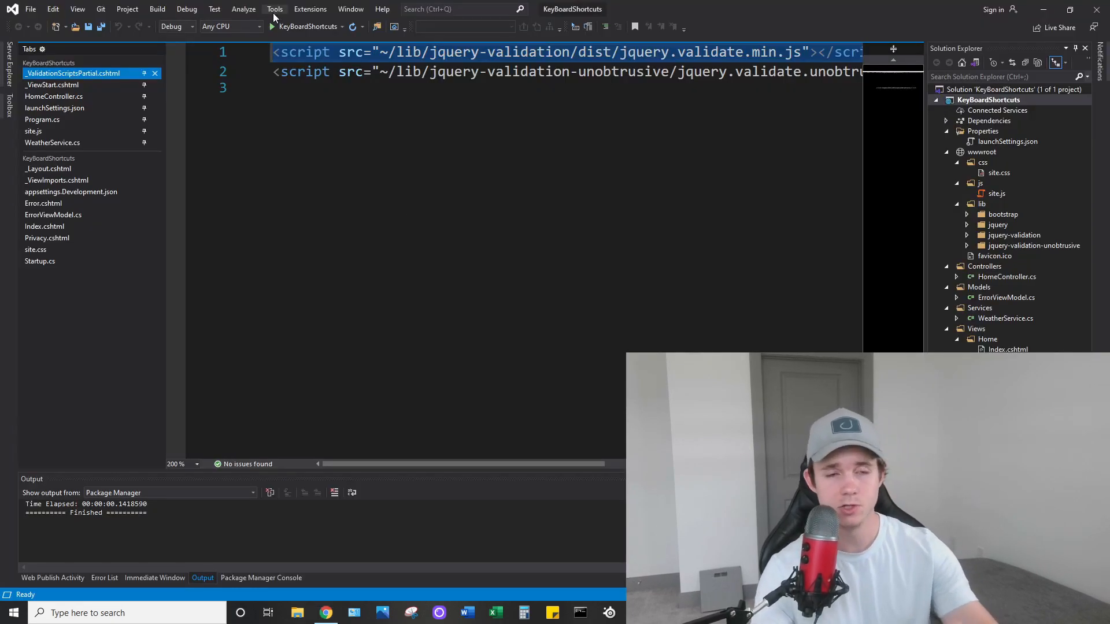
mouse_move(272, 26)
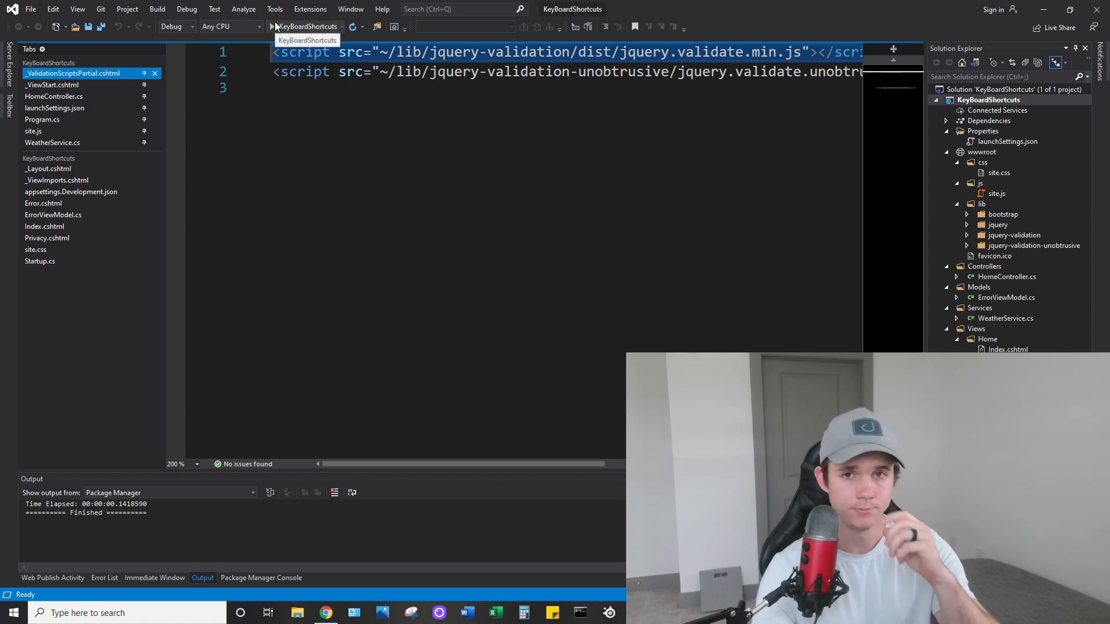
mouse_move(267, 23)
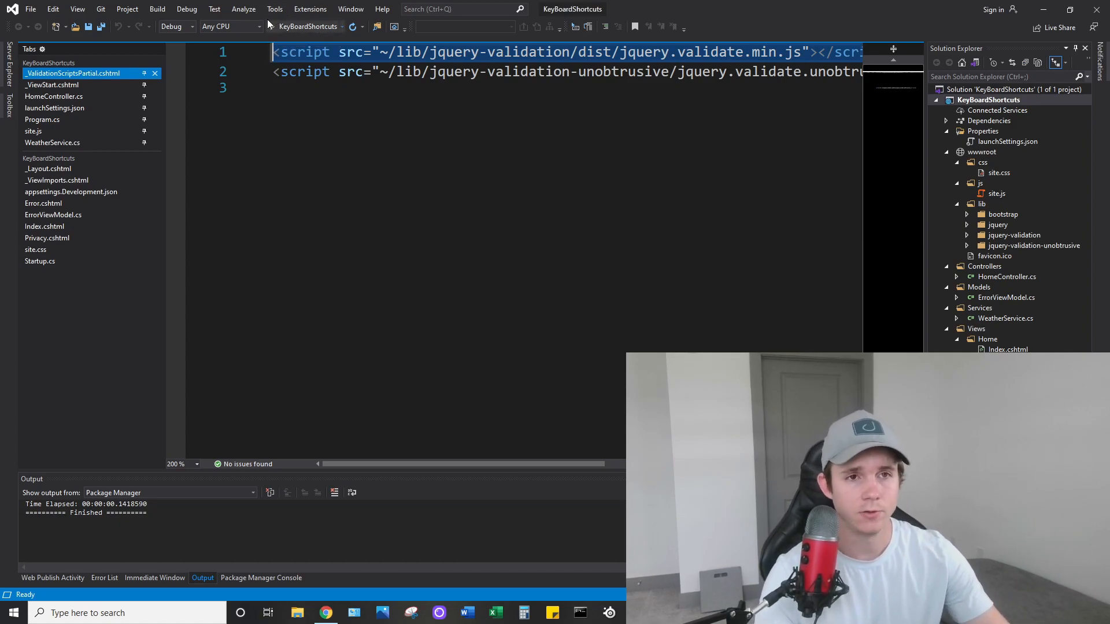
Step: Uncheck 'Reopen documents on solution load' under Options > Projects and Solutions > General
click(274, 8)
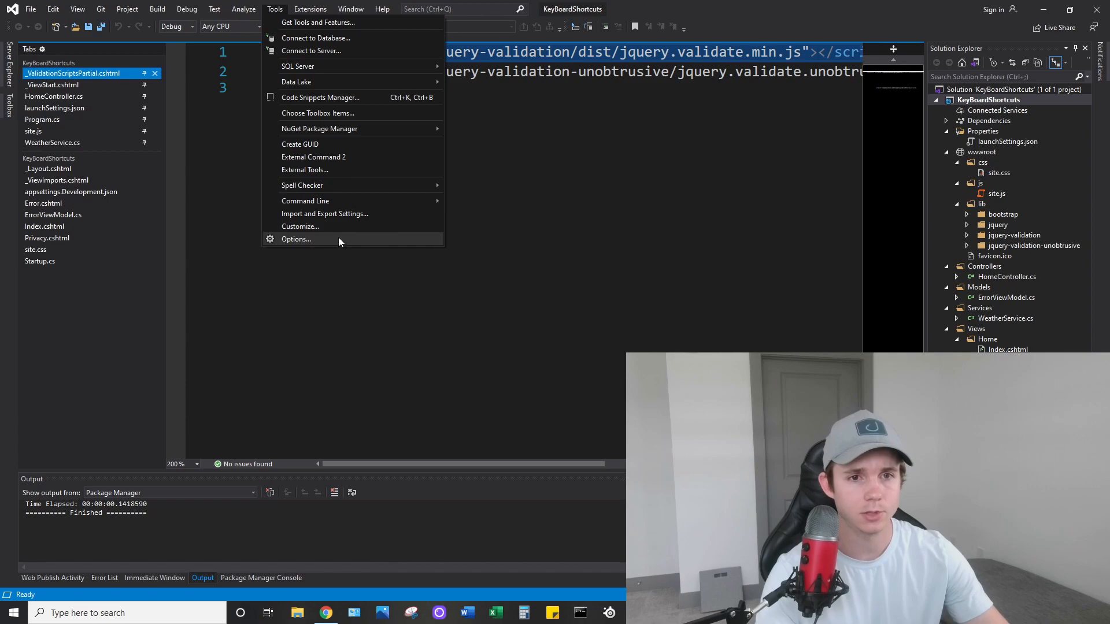
click(296, 238)
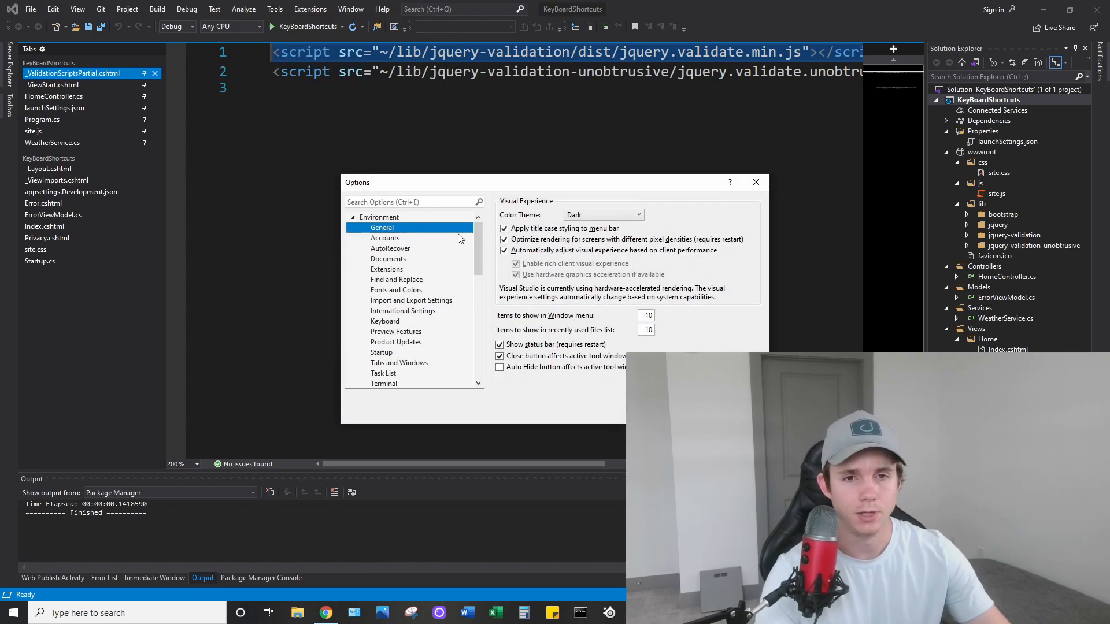
scroll(down, 3)
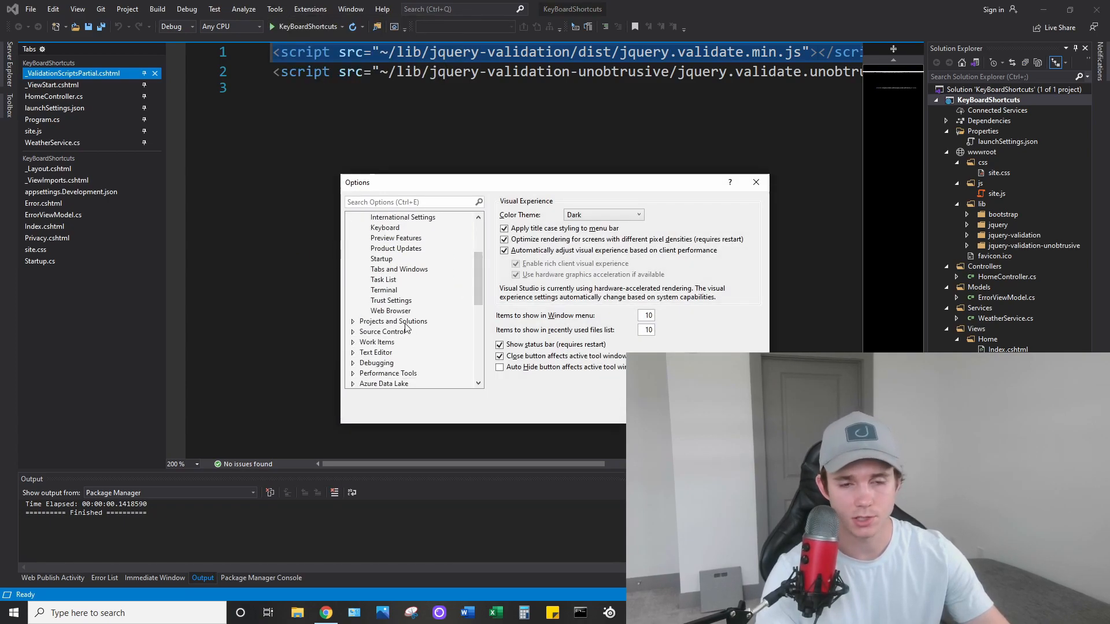
click(393, 321)
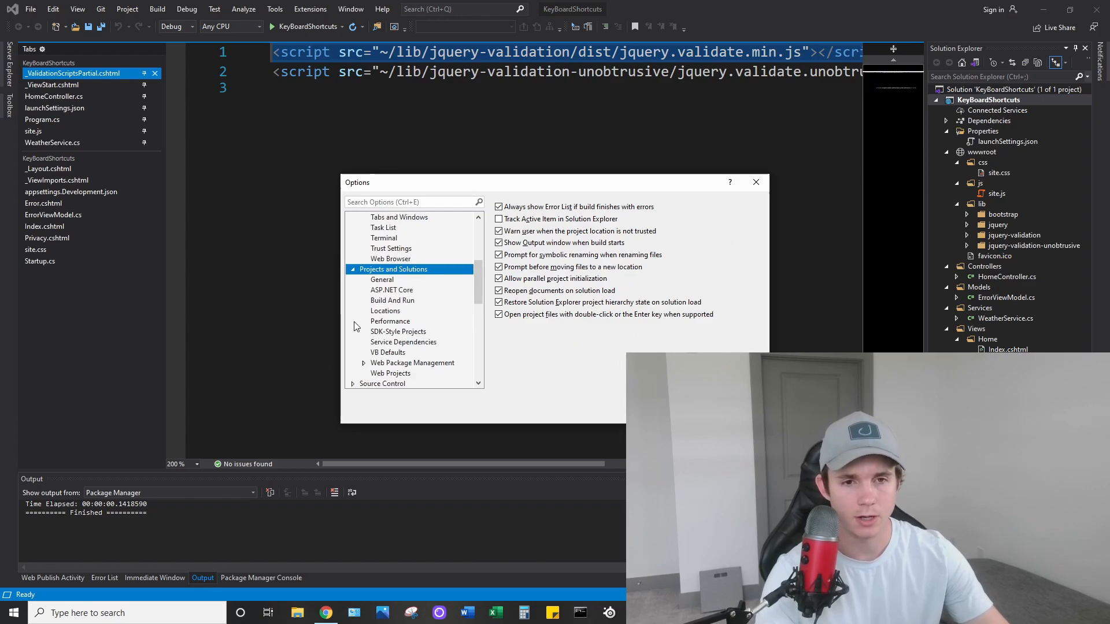
click(382, 279)
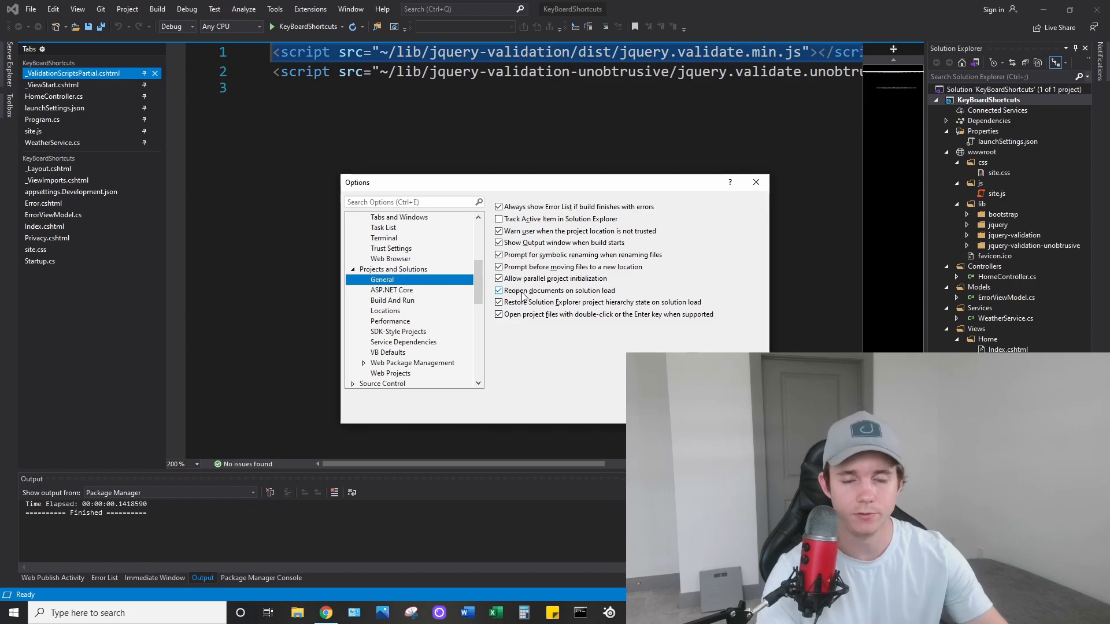
click(498, 290)
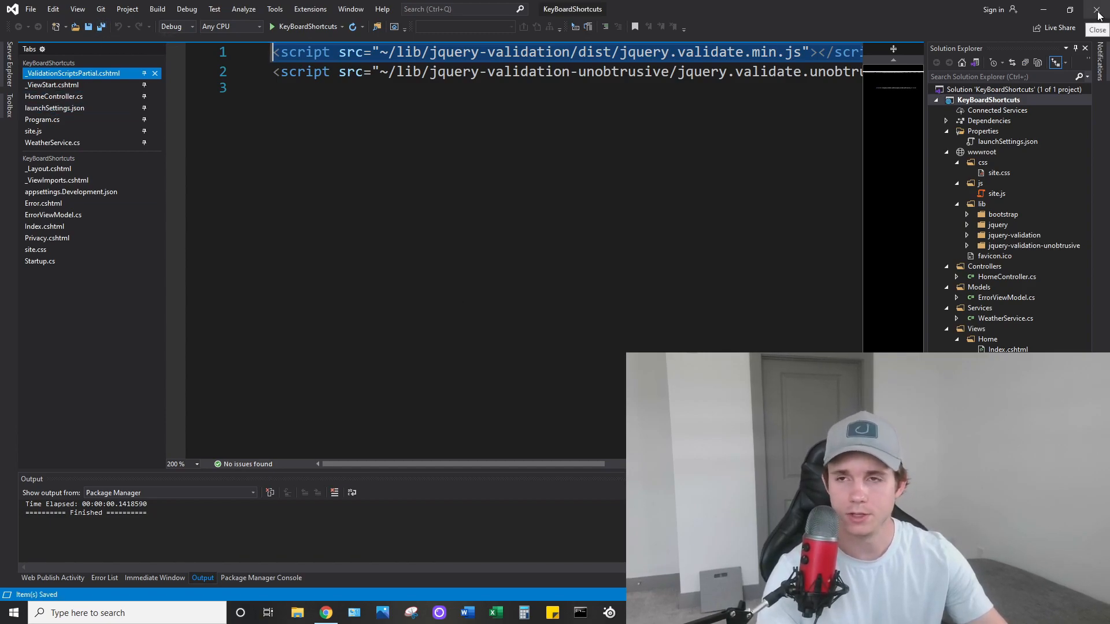
Step: Close Visual Studio and reopen KeyBoardShortcuts.sln from the taskbar's Recent list
click(325, 613)
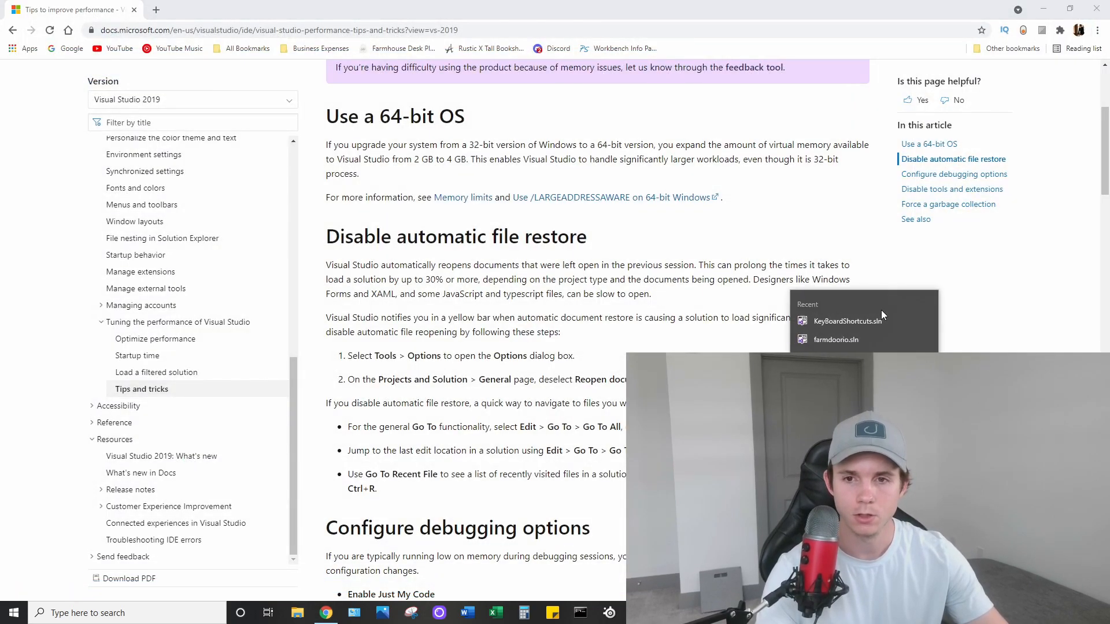
click(847, 321)
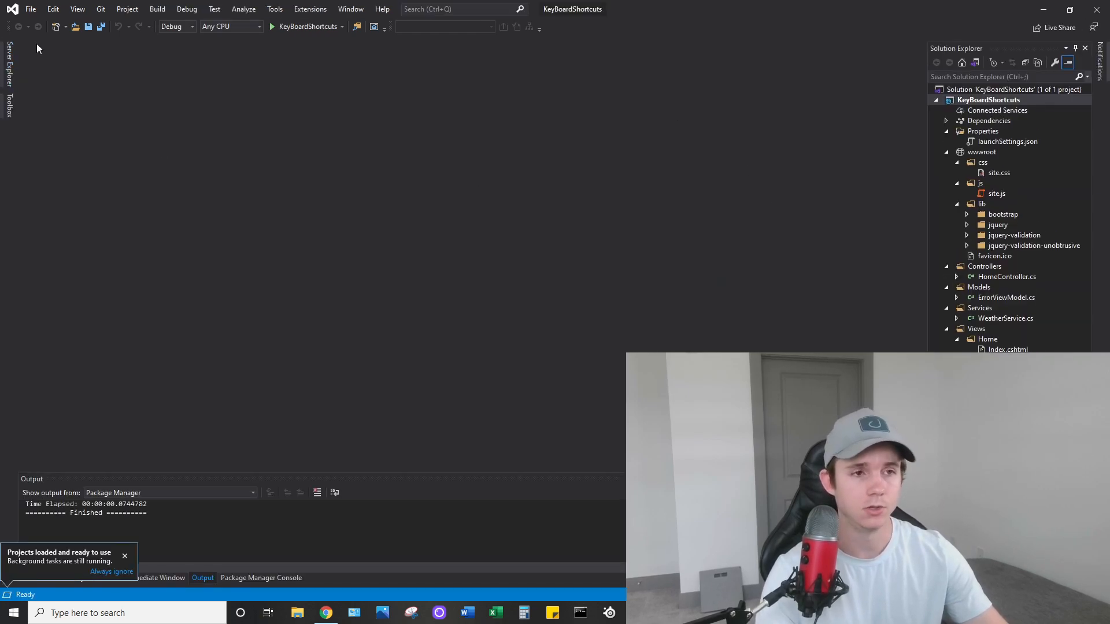
mouse_move(1050, 306)
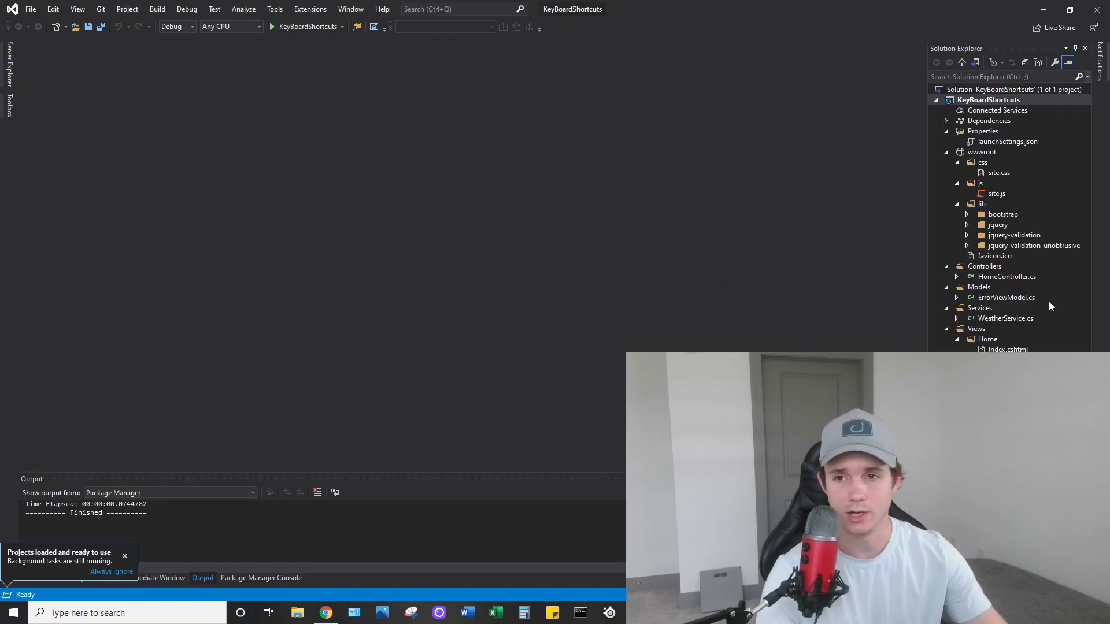
Step: Open HomeController.cs, then scroll the Chrome performance article to 'Other tools and extensions'
double_click(1006, 277)
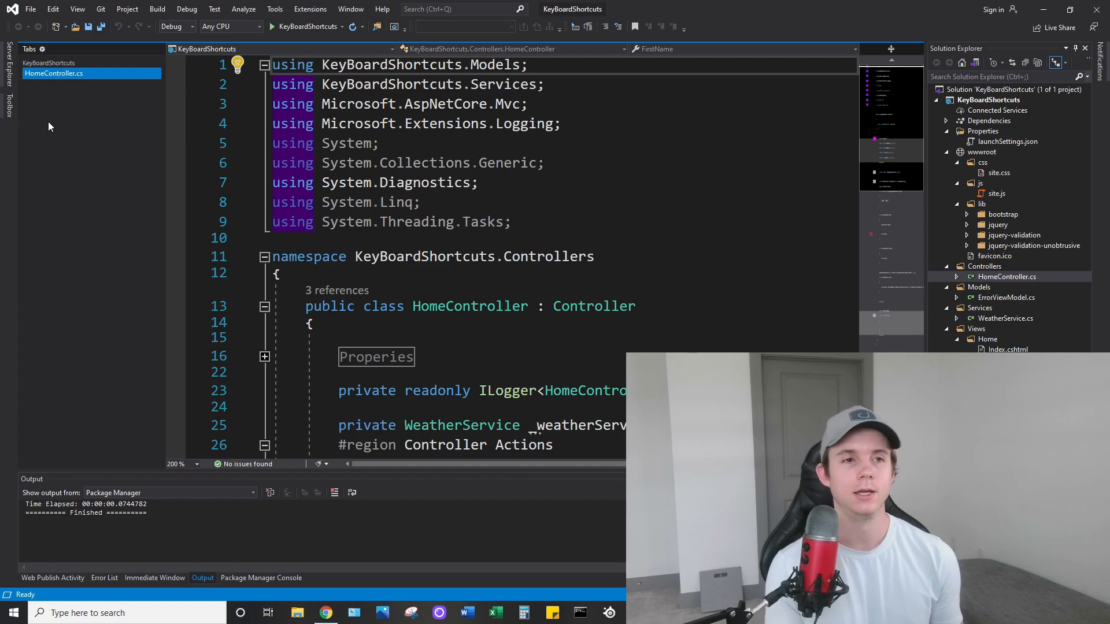
mouse_move(145, 73)
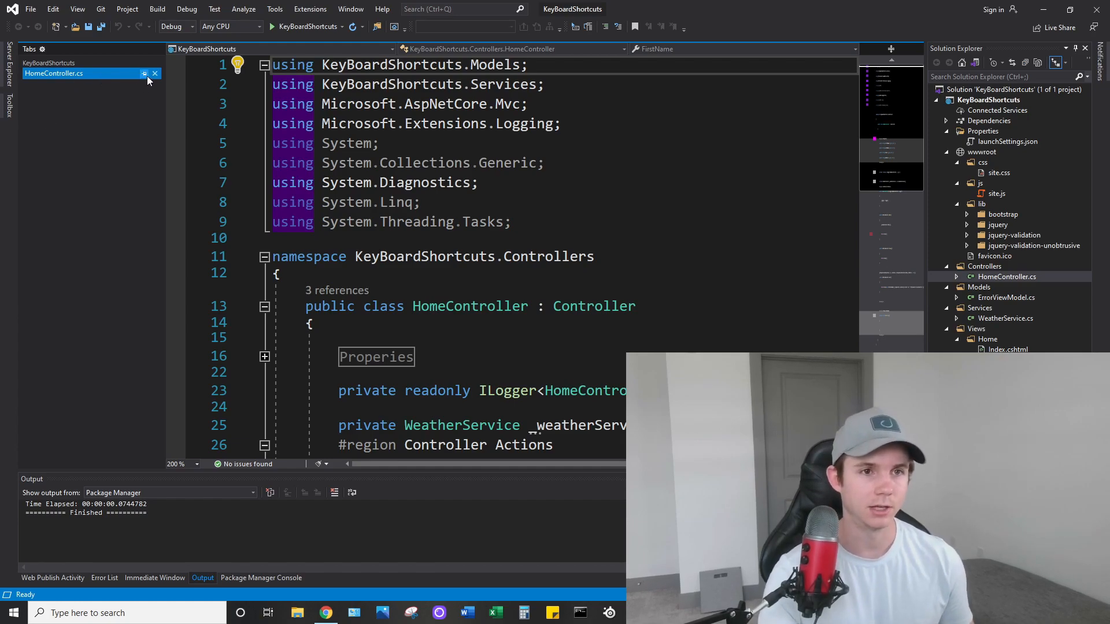
mouse_move(117, 147)
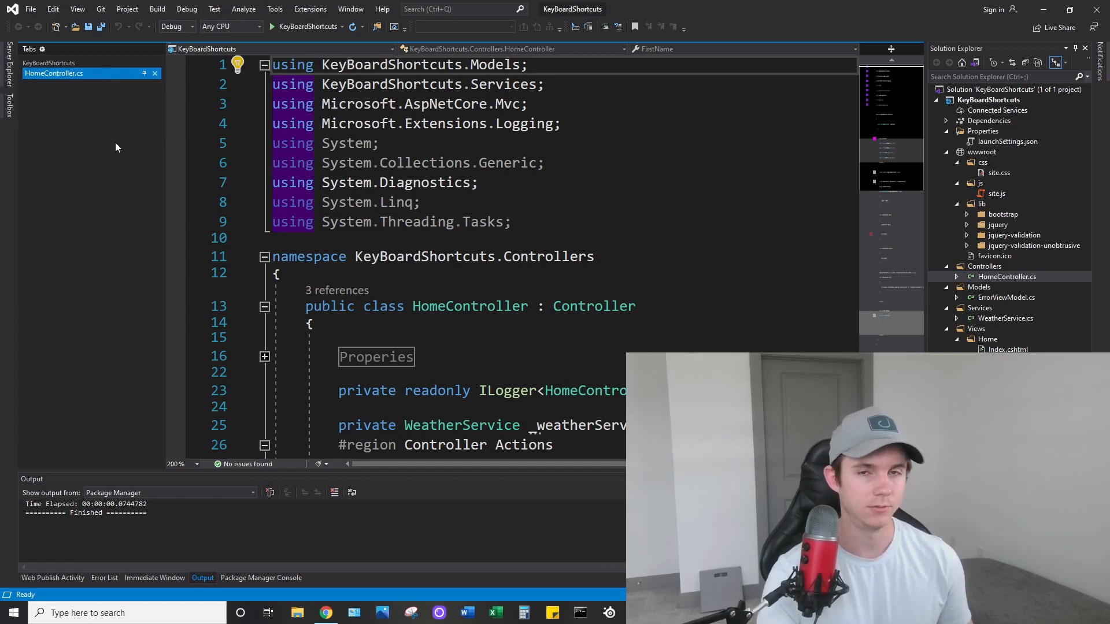
mouse_move(56, 174)
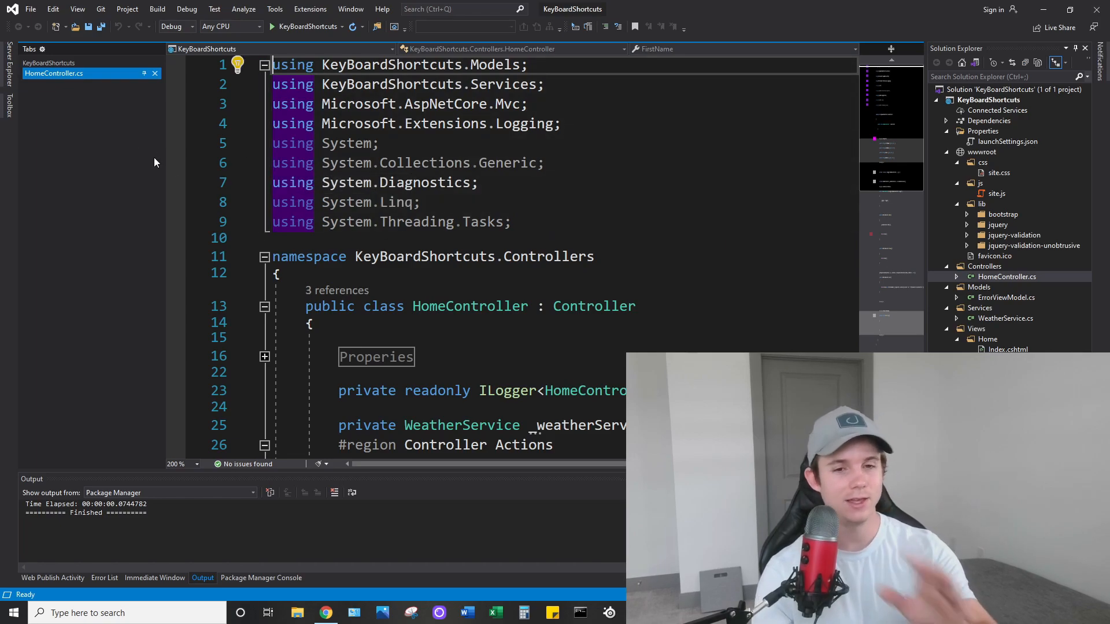
click(325, 613)
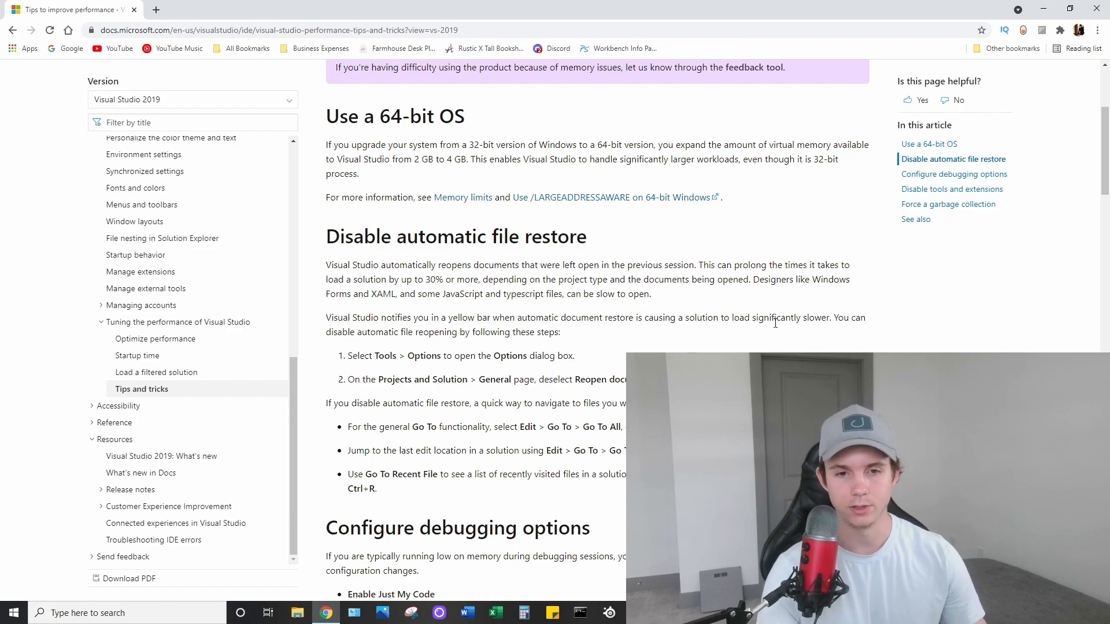
scroll(down, 3)
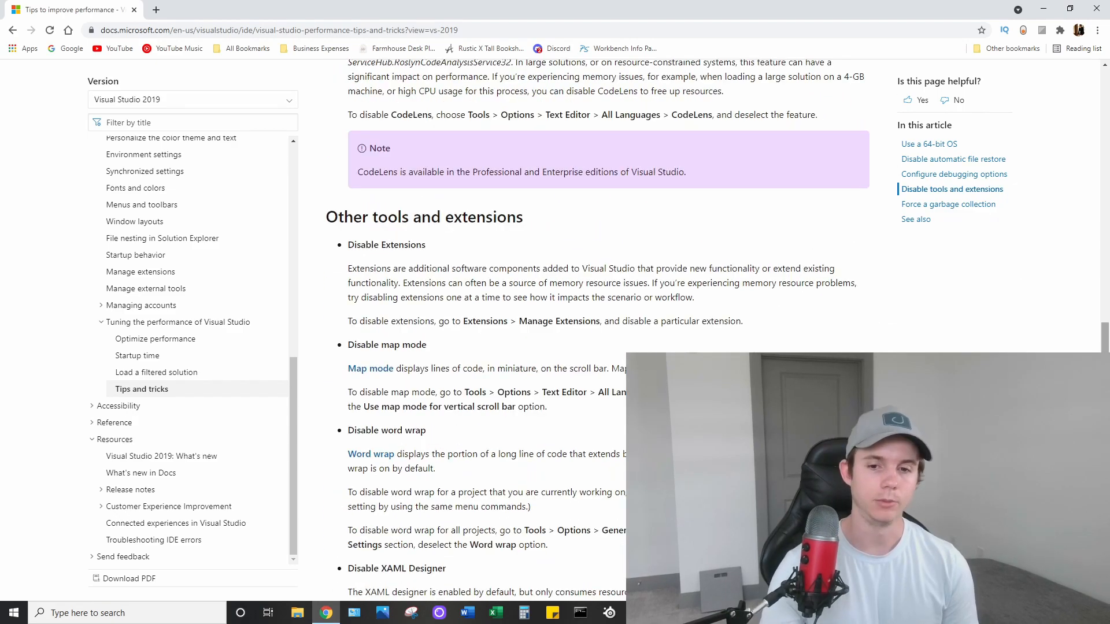